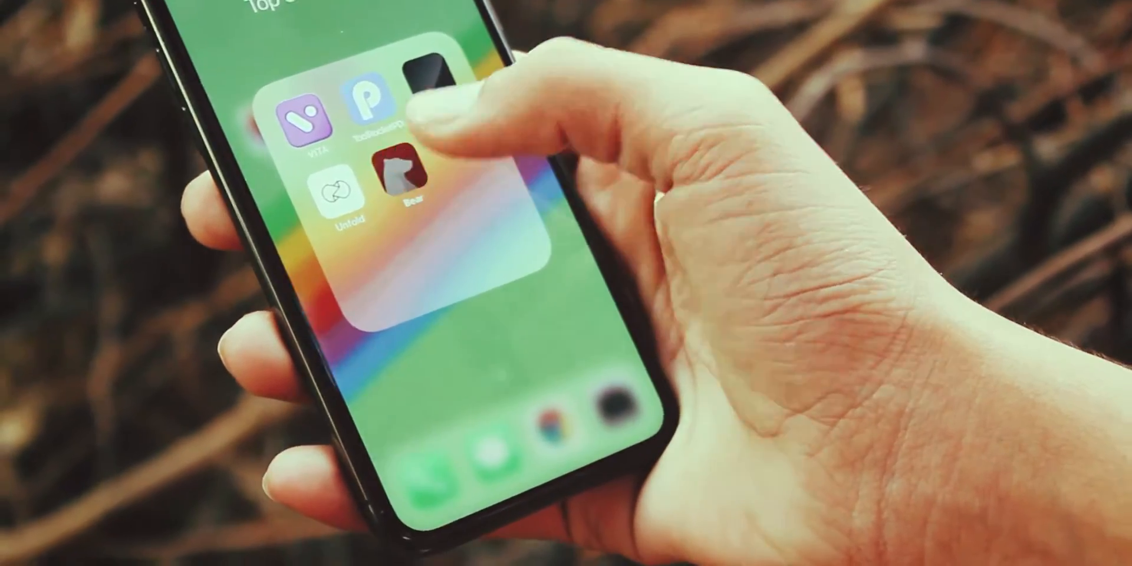
In Bear, write a note reading "It's Dhiman Here" with heading, subheading and struck-through bullet text
left_click(404, 171)
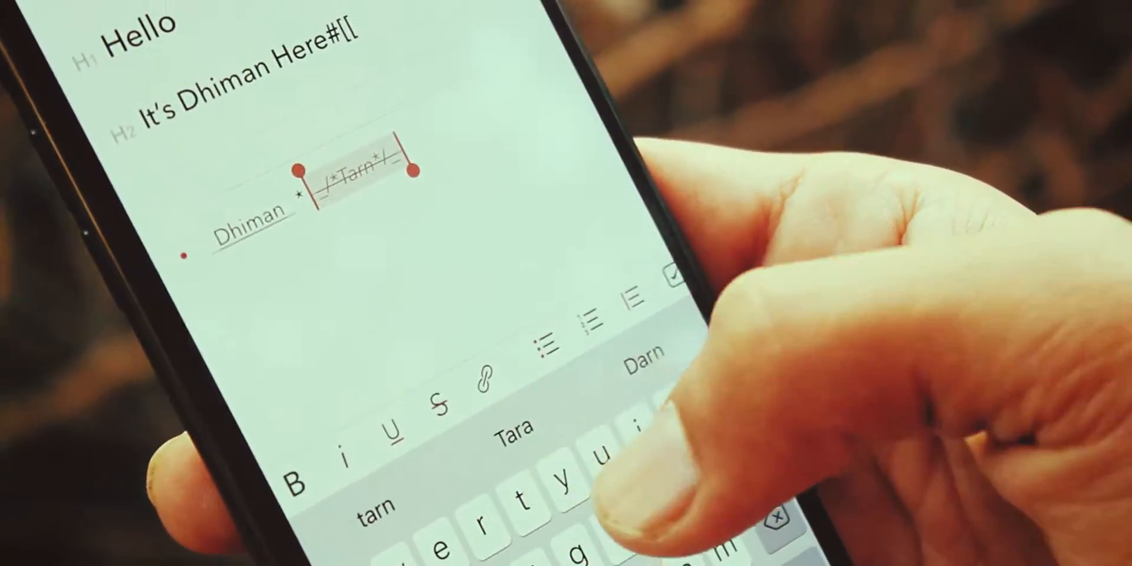
left_click(484, 378)
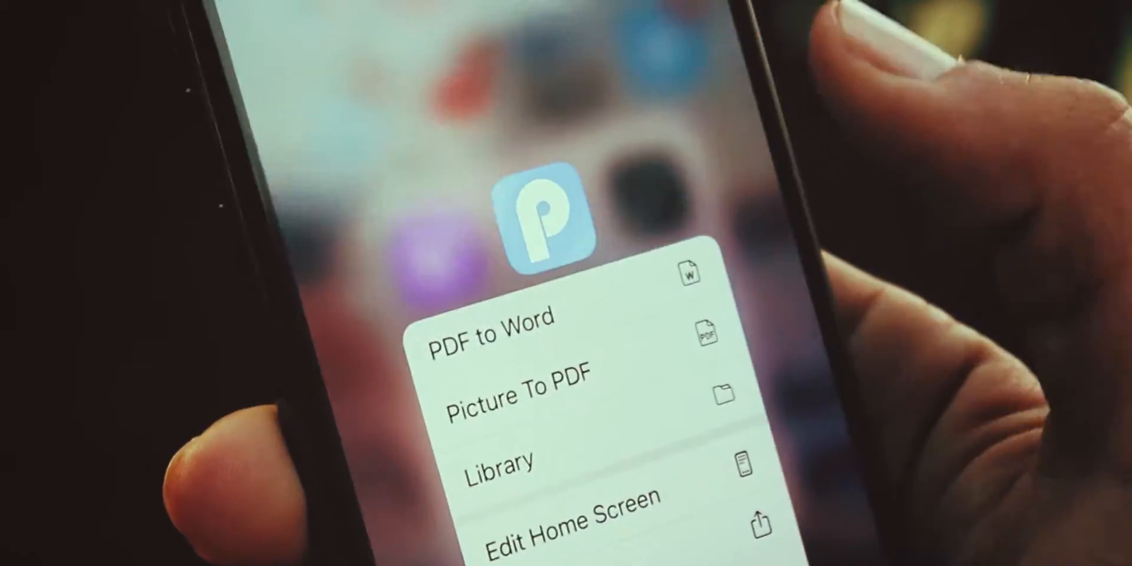
Launch ToolRocket PDF Converter and browse its homepage grid of conversion and document tools
left_click(541, 217)
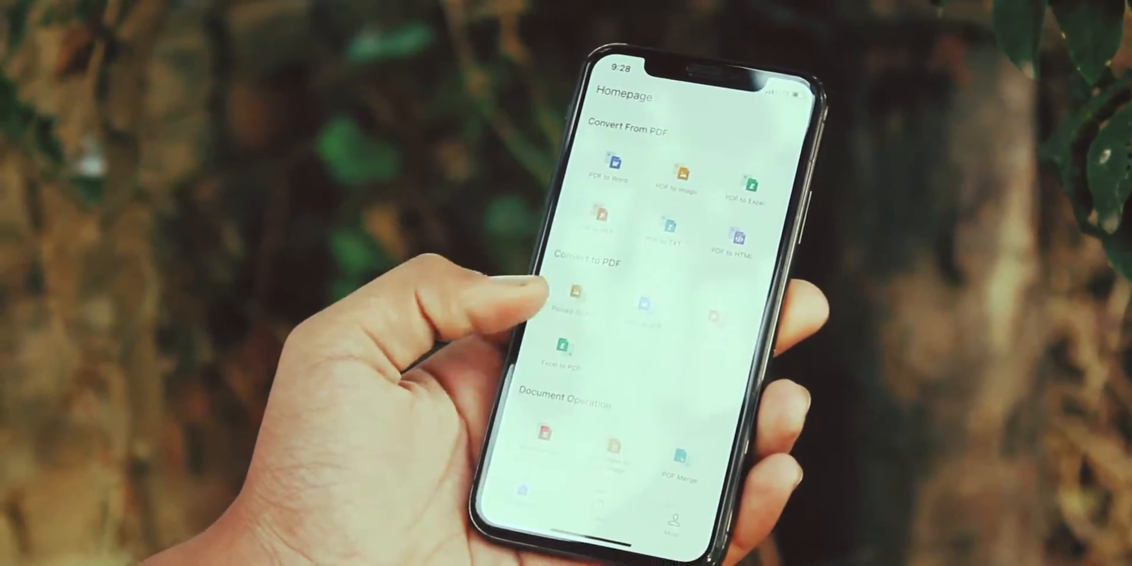
scroll("down", 3)
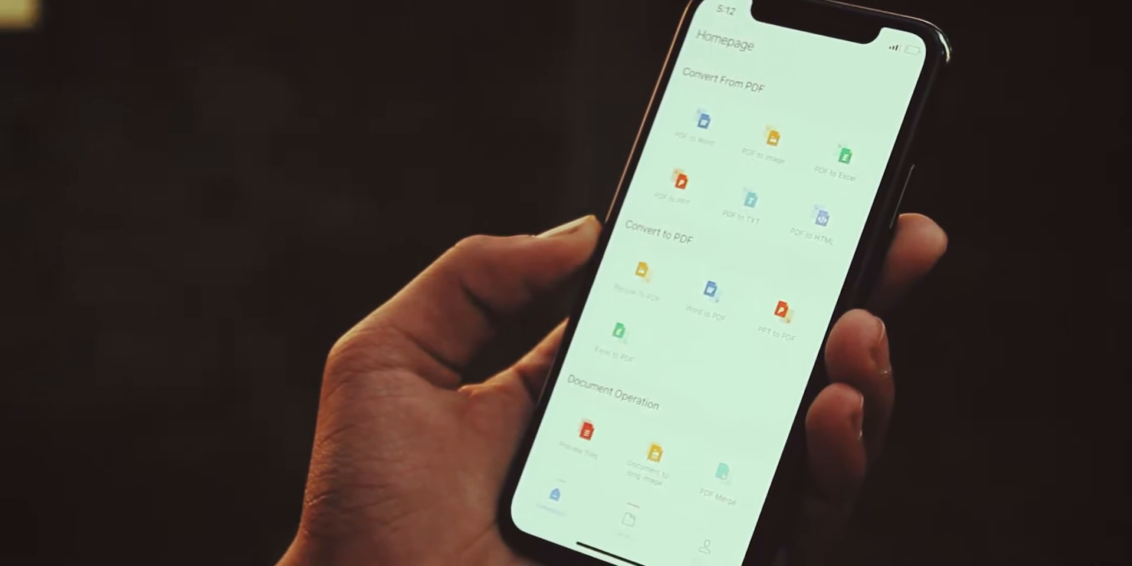
scroll("down", 3)
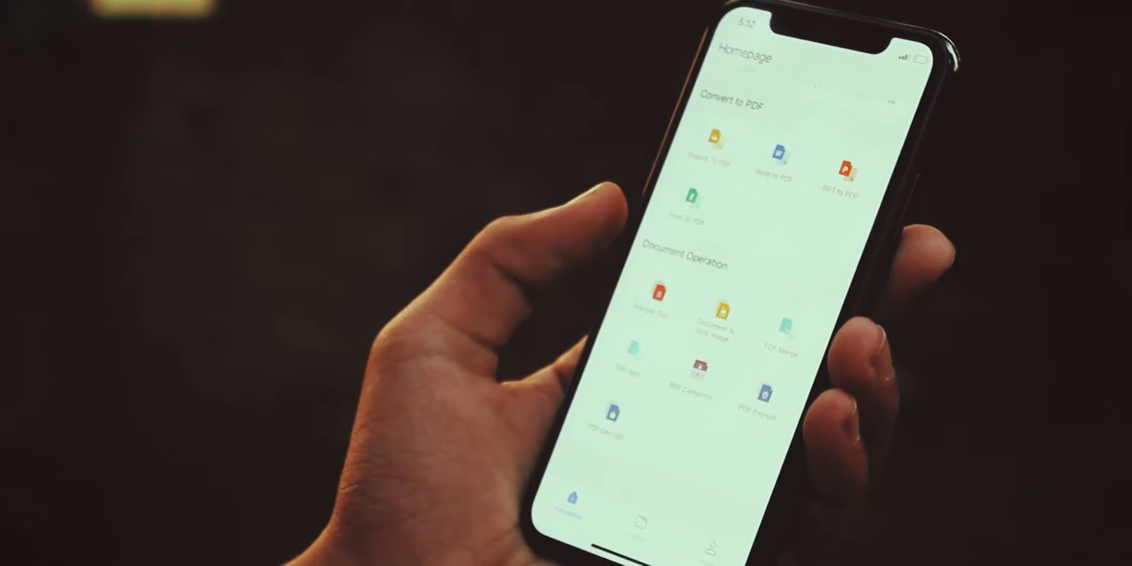
Preview the converted Math.docx syllabus table from the library and return to the homepage
scroll("down", 3)
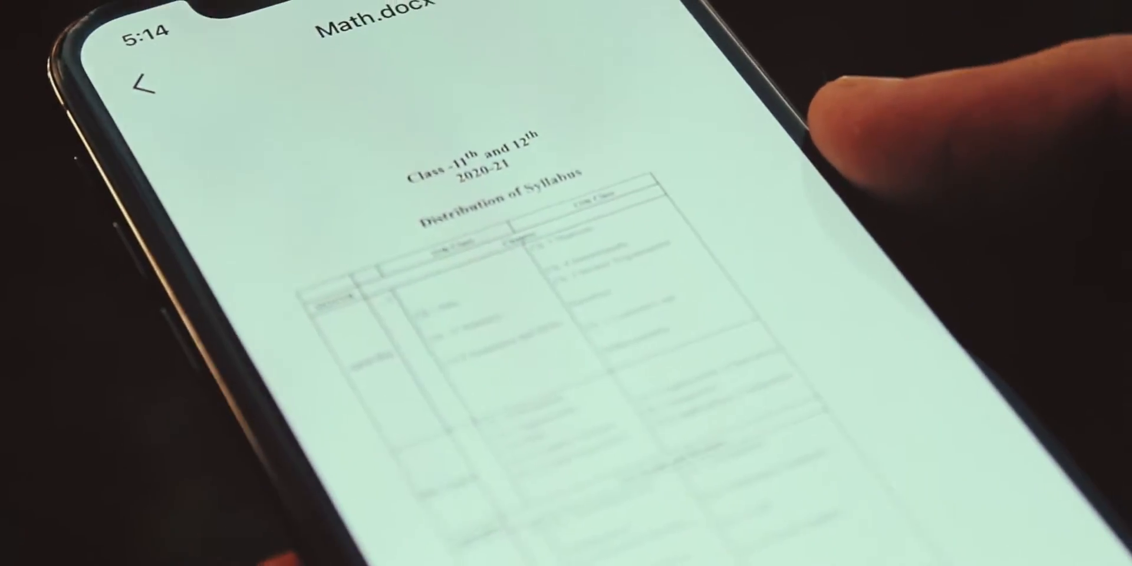
left_click(144, 91)
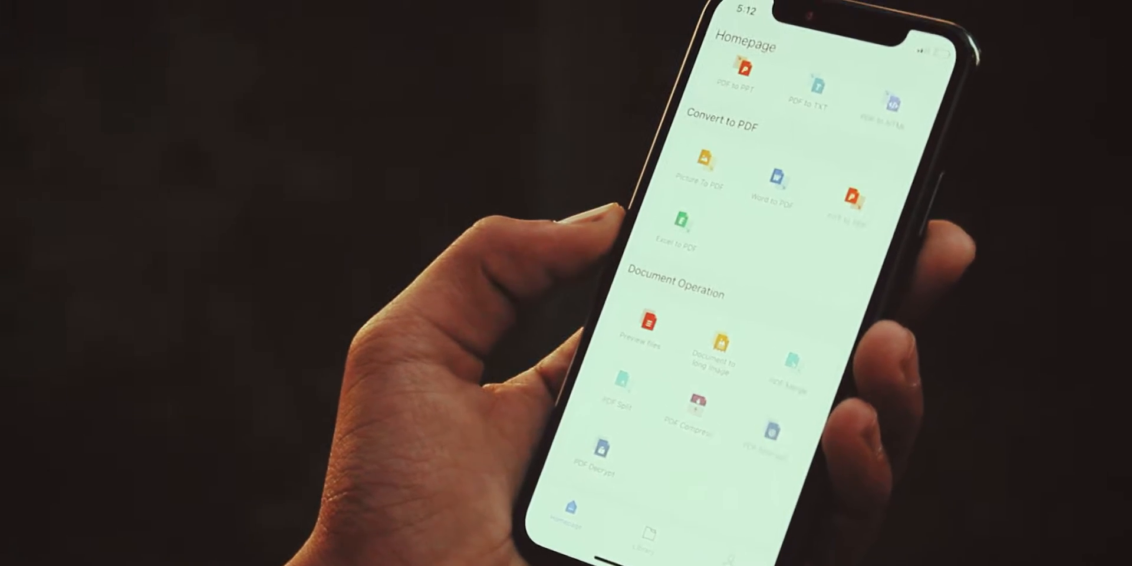
scroll("down", 3)
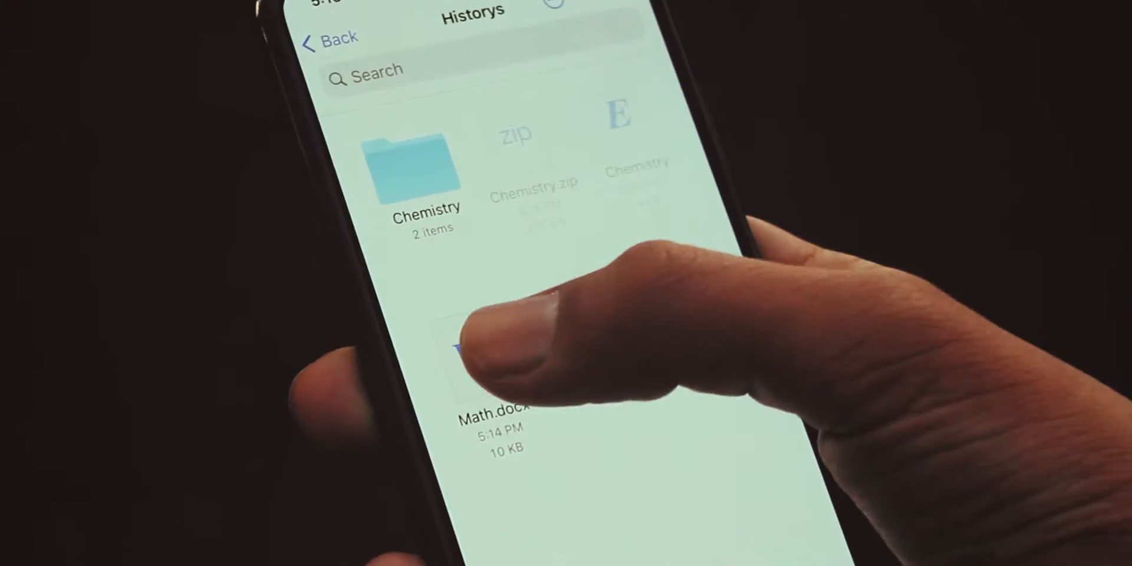
left_click(490, 361)
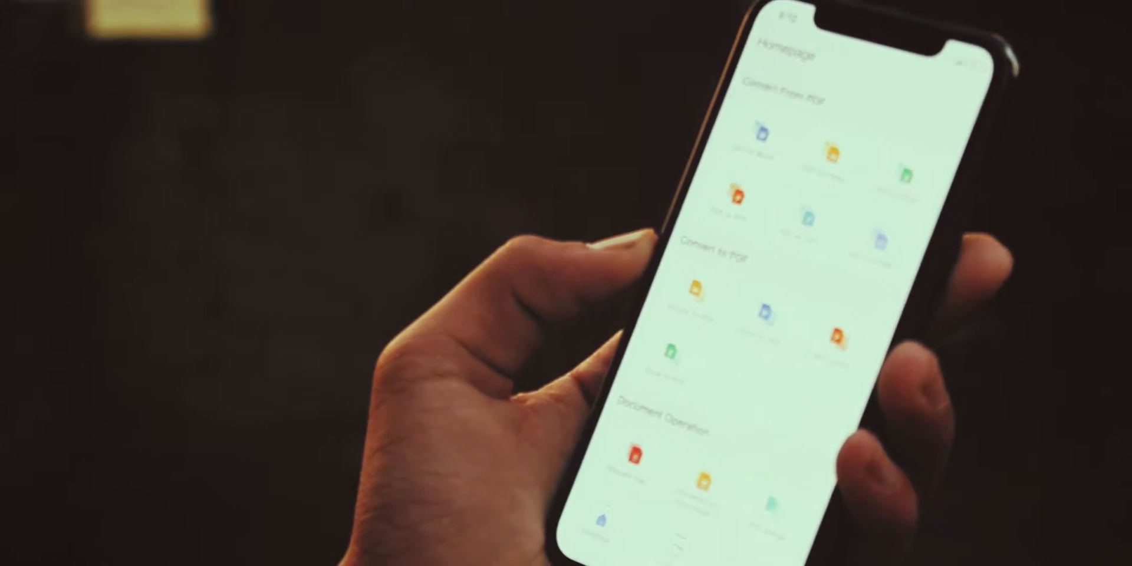
scroll("down", 3)
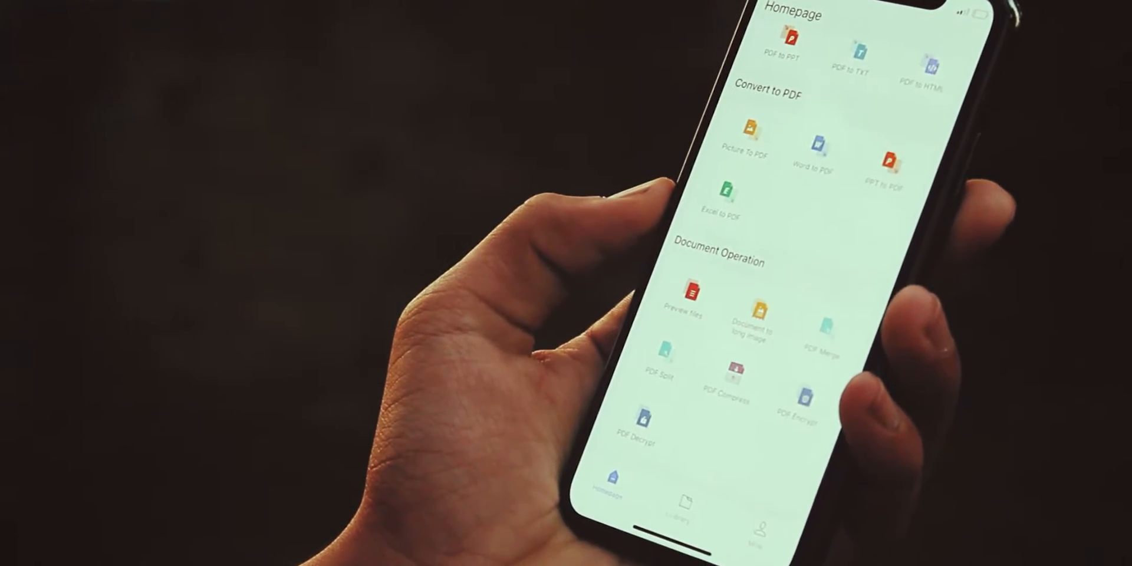
scroll("down", 3)
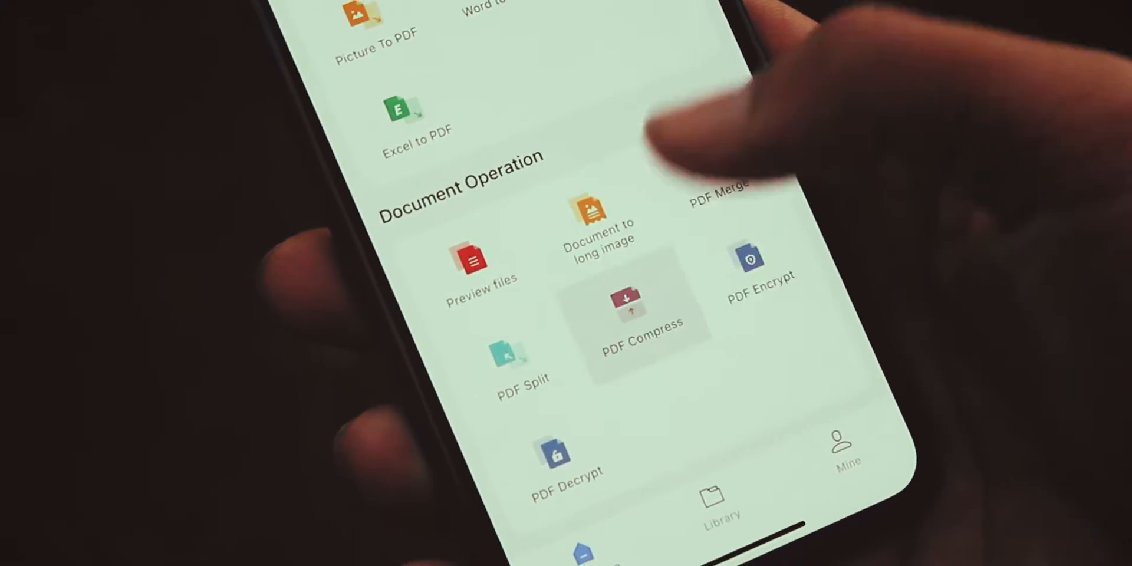
left_click(630, 317)
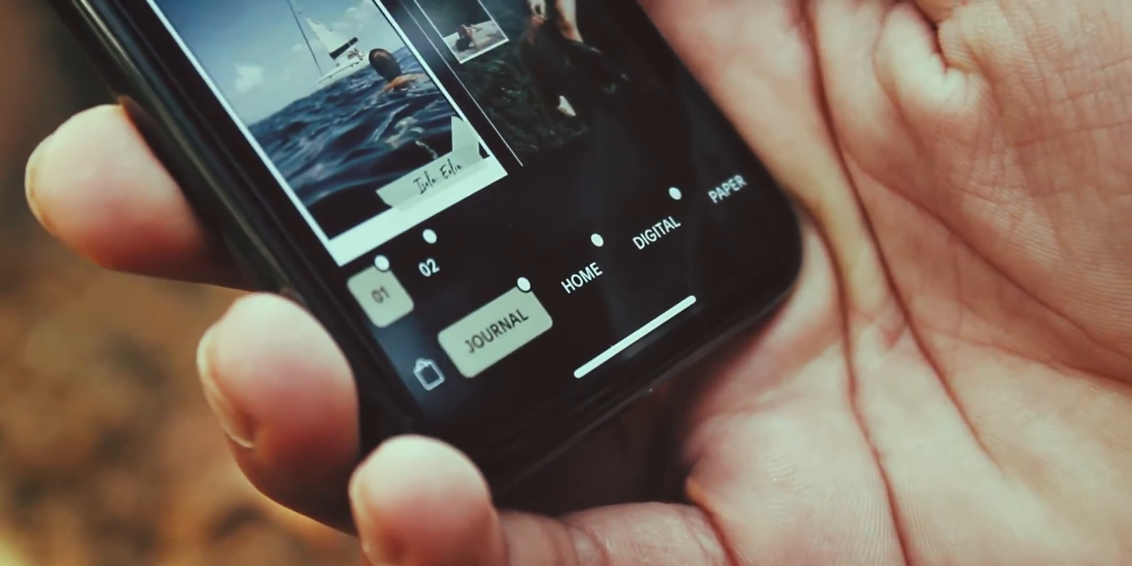
Create a new Unfold story from a JOURNAL template titled "Dhiman"
left_click(588, 276)
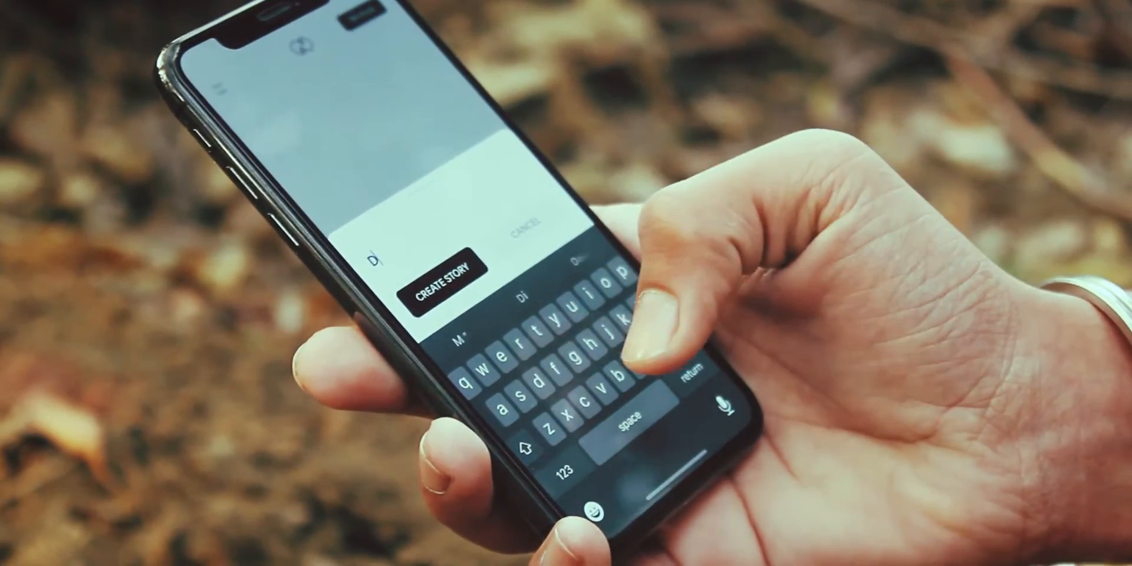
type("Dhiman")
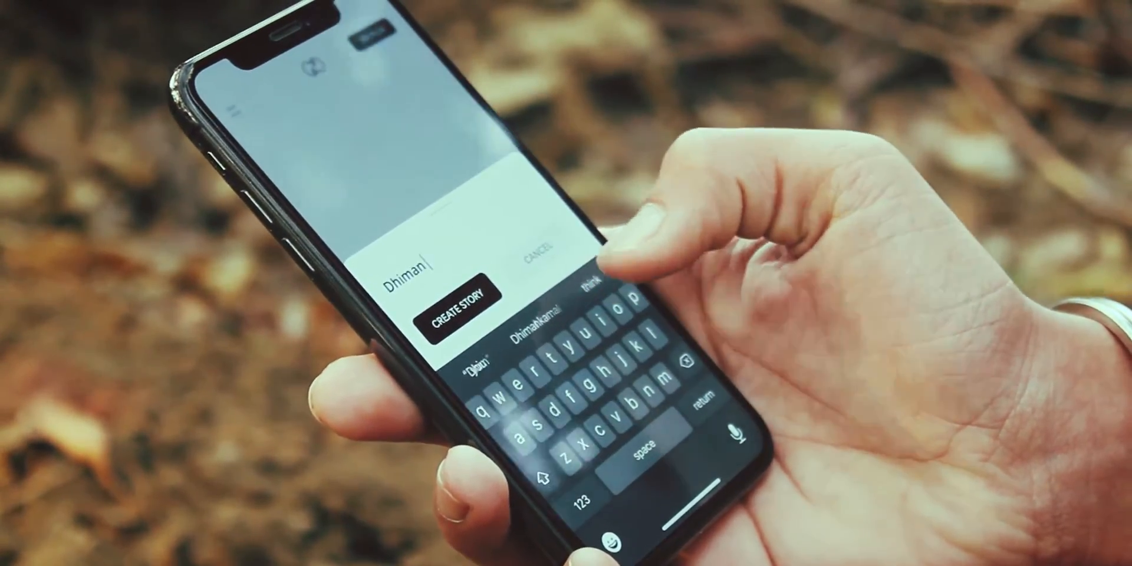
left_click(459, 300)
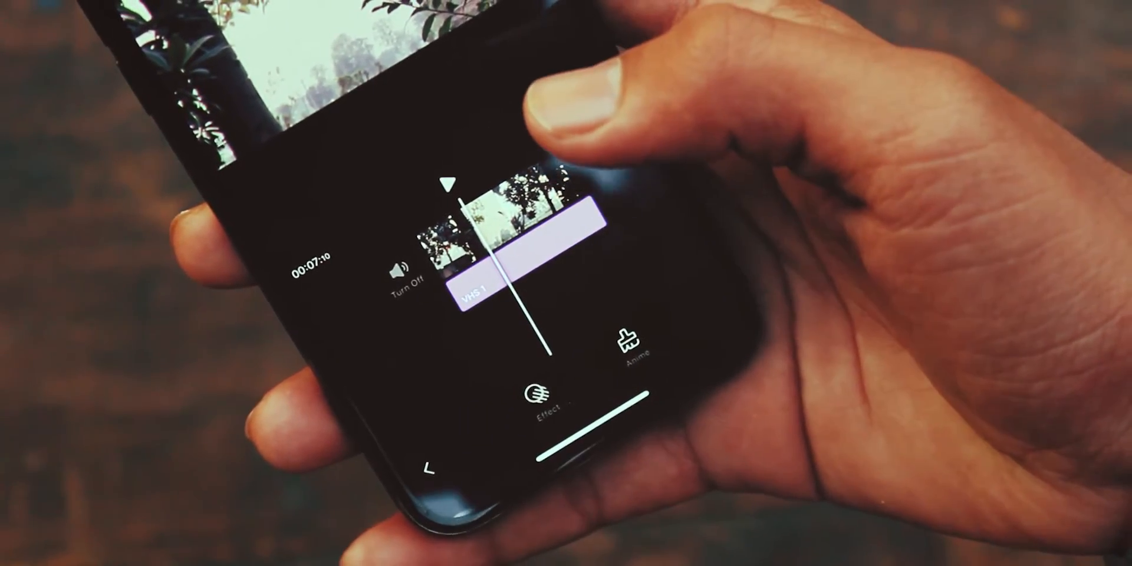
Lay a video clip on the VITA editing timeline with audio and effect options
left_click(625, 339)
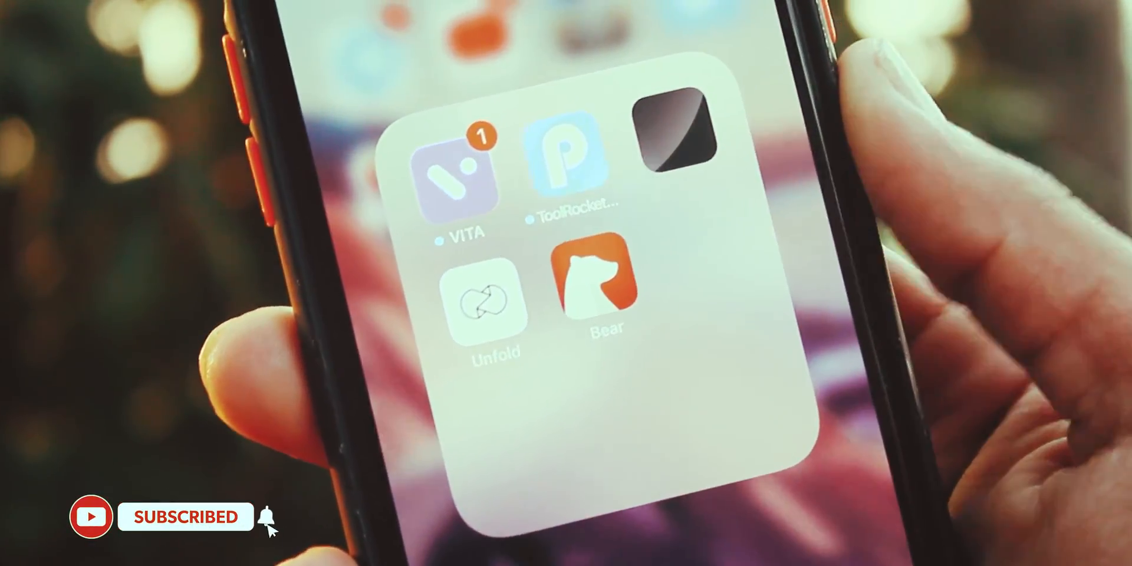
Show VITA's quick actions: Edit Home Screen, Share App, Remove App
left_click(462, 173)
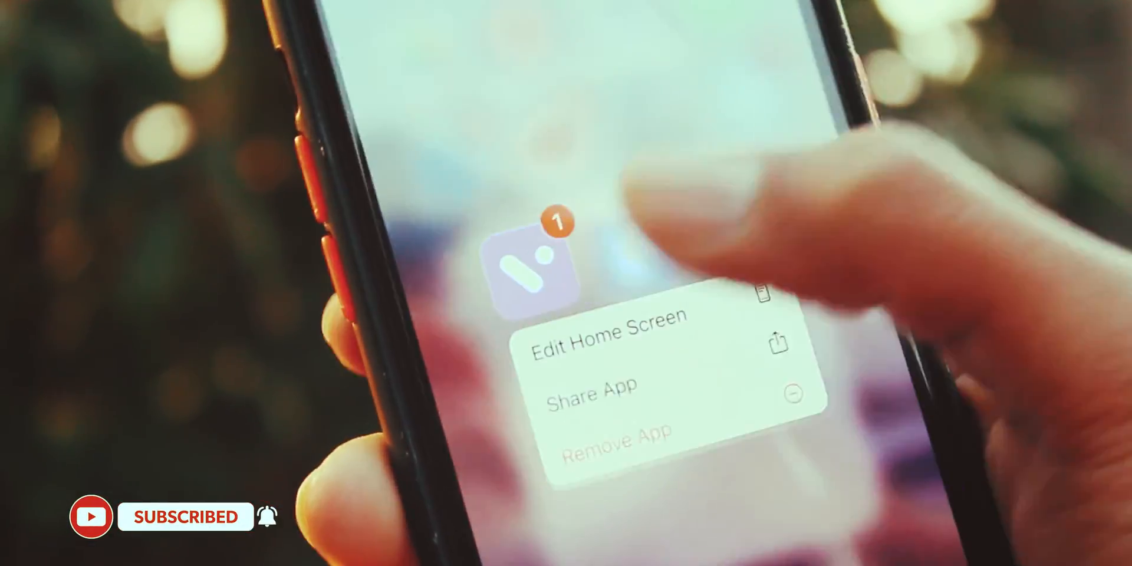